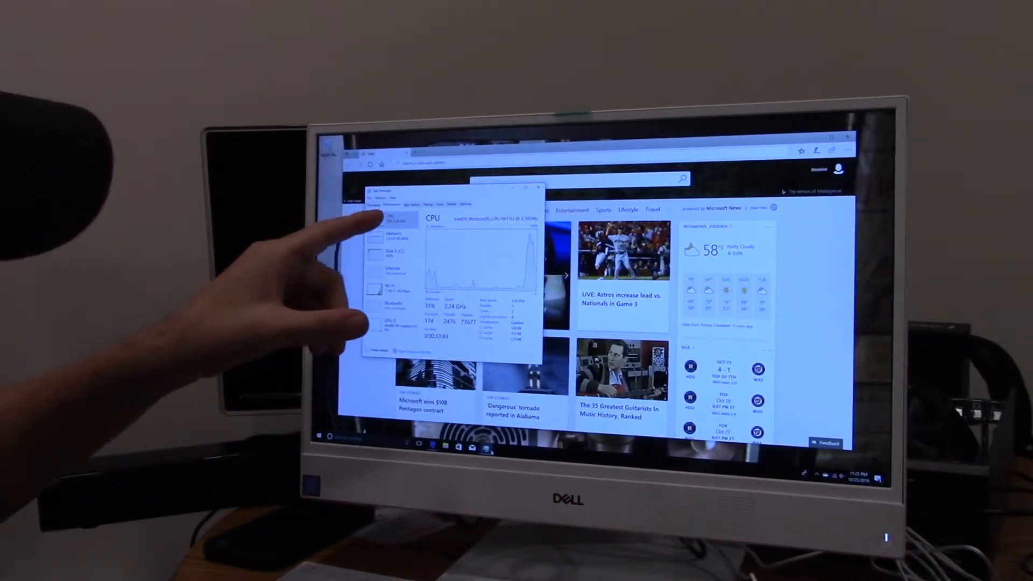
- Close the Task Manager CPU performance window to return to the Edge news start page
{"action": "left_click", "coordinate": [545, 188]}
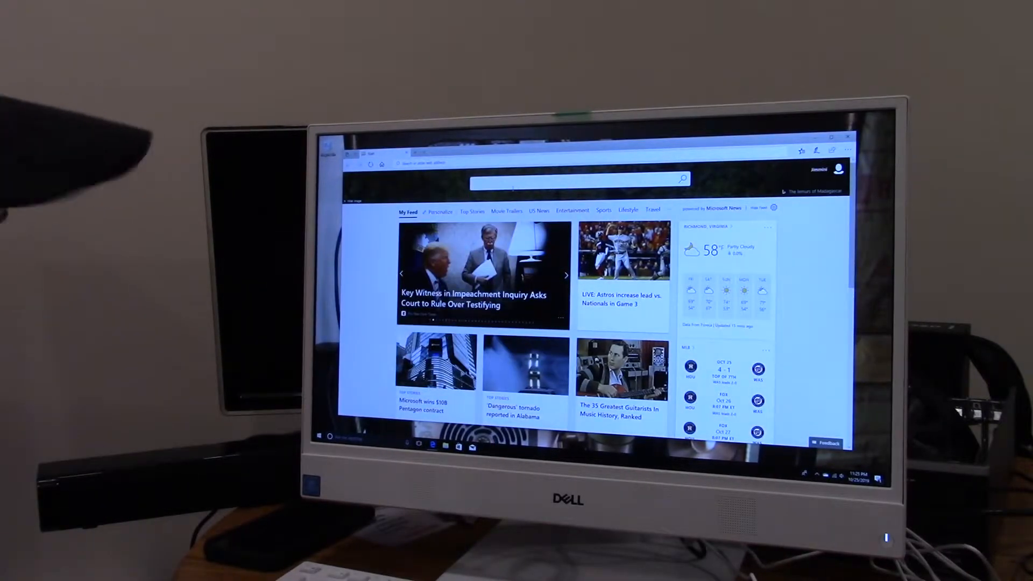
{"action": "left_click", "coordinate": [565, 275]}
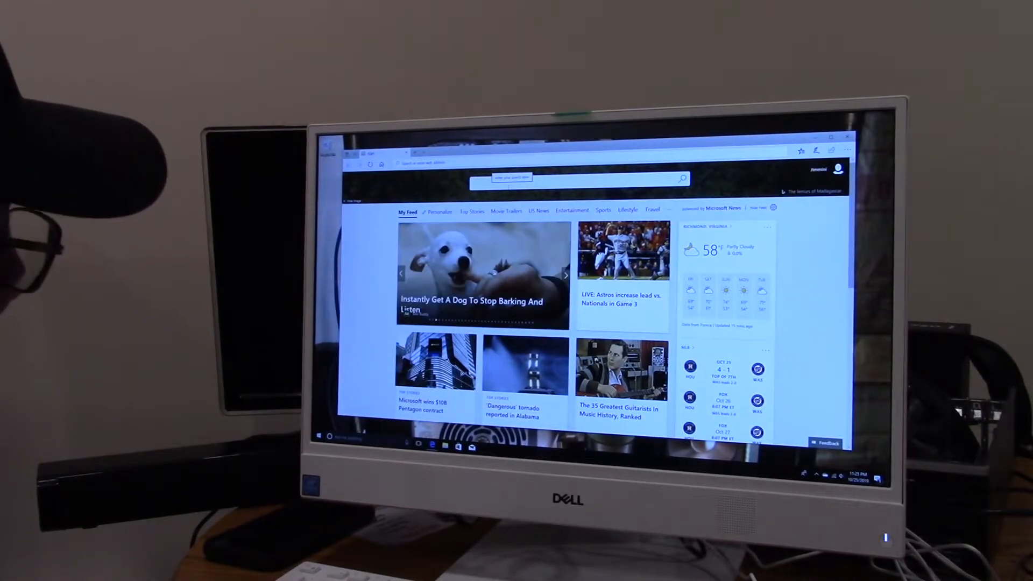